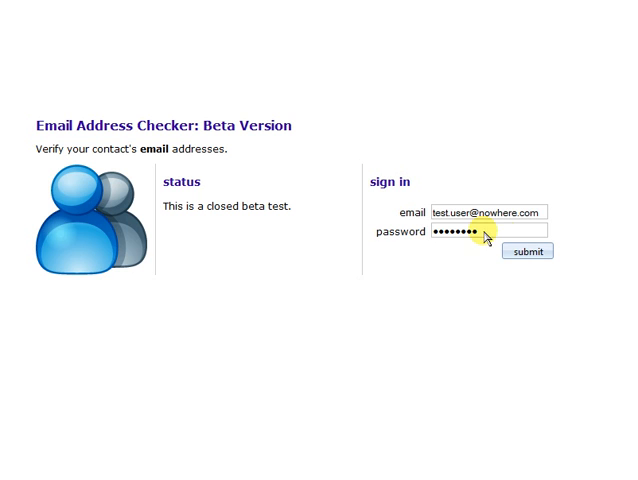
Step: Submit the test account's email and password to sign in to the beta
{"action": "left_click", "coordinate": [525, 251]}
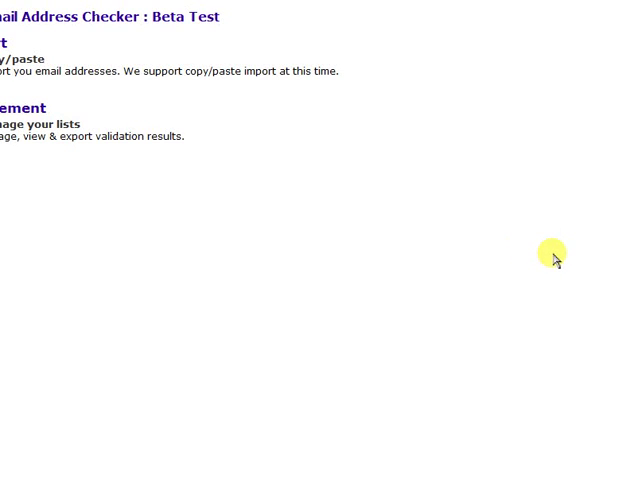
{"action": "mouse_move", "coordinate": [555, 257]}
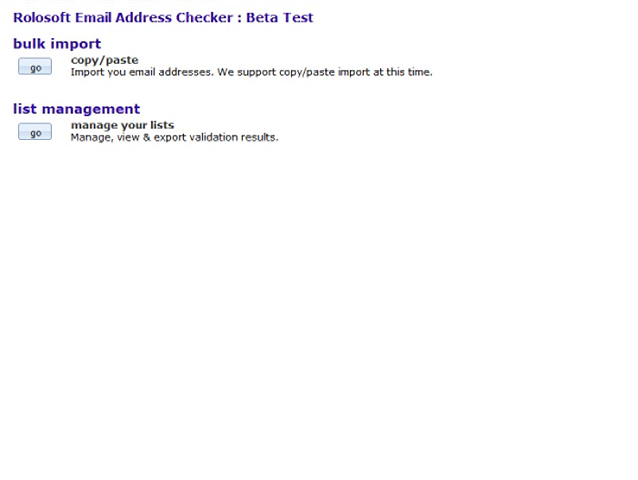
{"action": "mouse_move", "coordinate": [375, 100]}
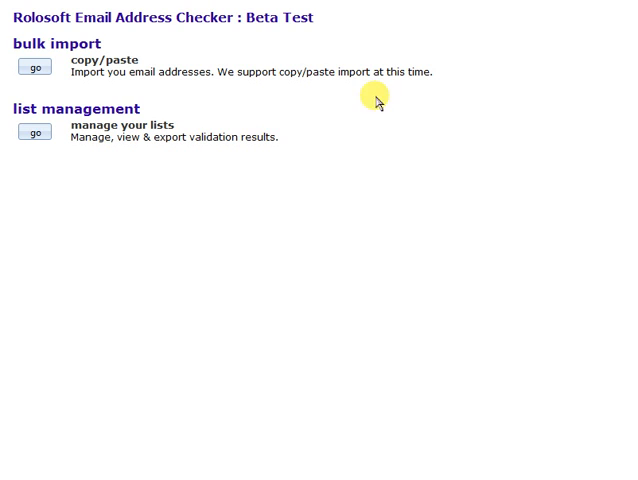
{"action": "mouse_move", "coordinate": [396, 106]}
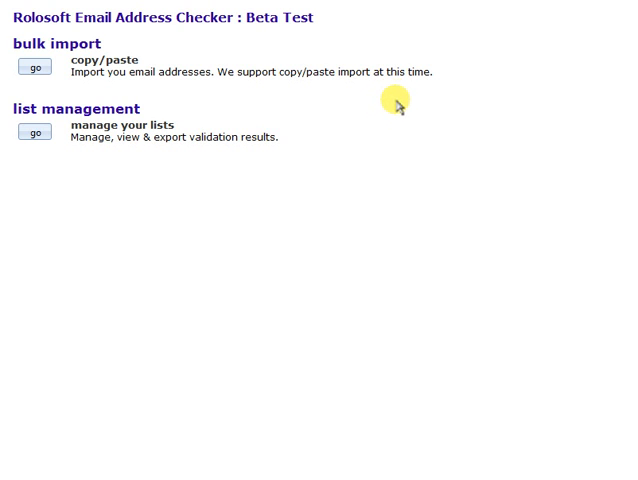
{"action": "mouse_move", "coordinate": [391, 108]}
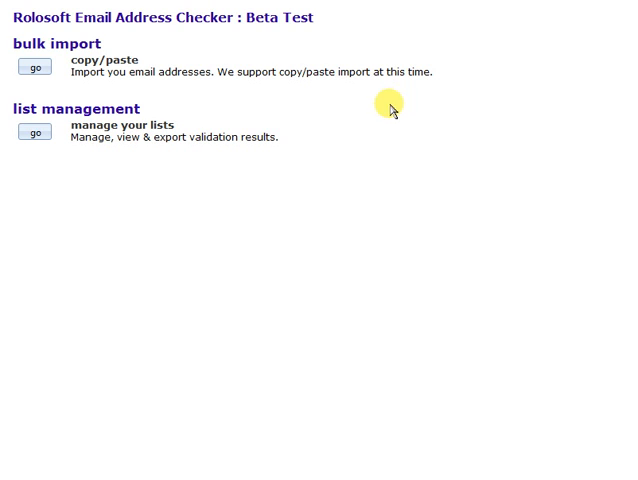
{"action": "mouse_move", "coordinate": [34, 68]}
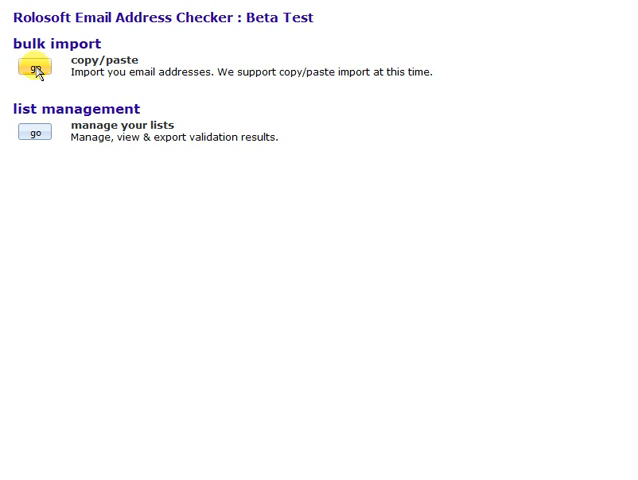
{"action": "mouse_move", "coordinate": [36, 133]}
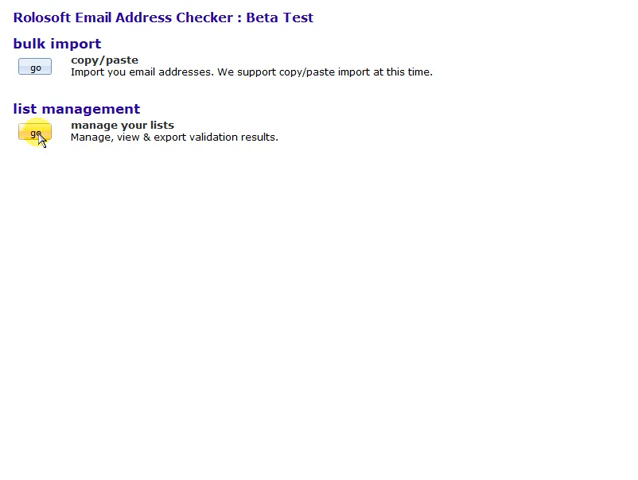
Step: Open 'manage your lists' to view My Campaign's empty contacts list
{"action": "left_click", "coordinate": [35, 133]}
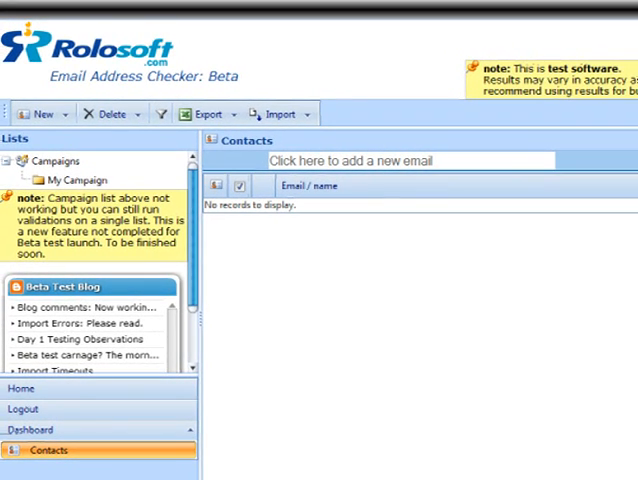
{"action": "mouse_move", "coordinate": [359, 307]}
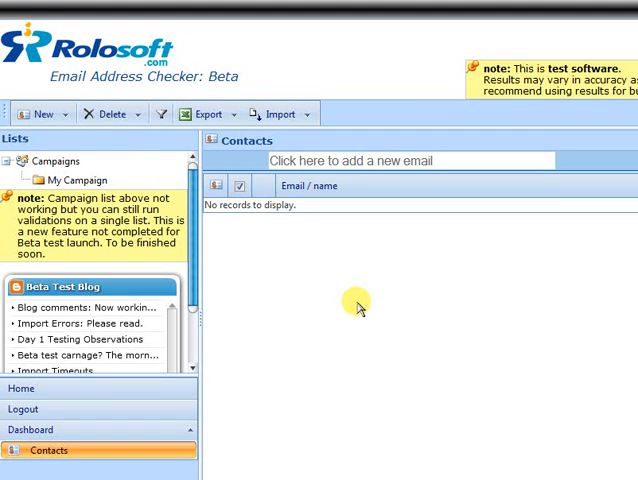
{"action": "mouse_move", "coordinate": [340, 323]}
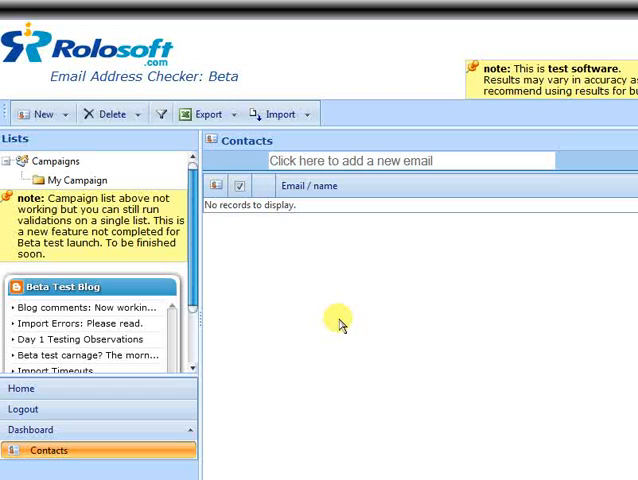
{"action": "mouse_move", "coordinate": [399, 317]}
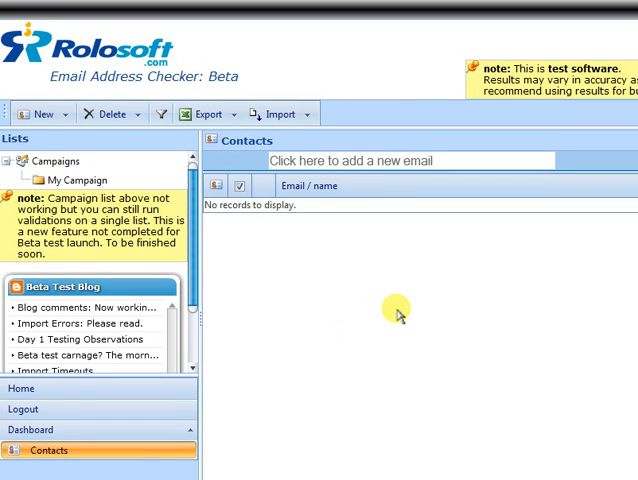
{"action": "mouse_move", "coordinate": [318, 293]}
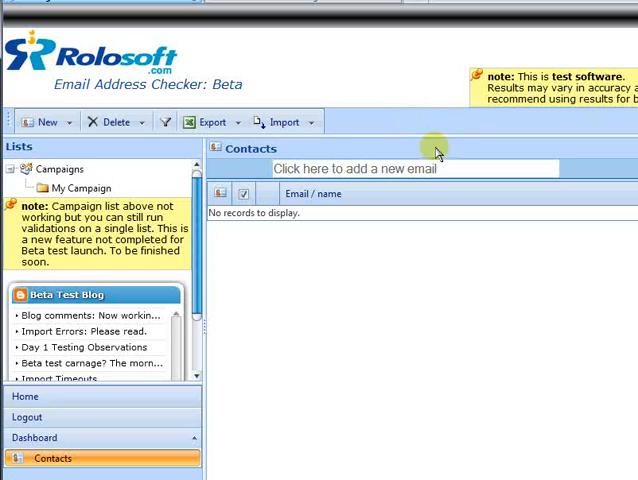
{"action": "left_click", "coordinate": [410, 168]}
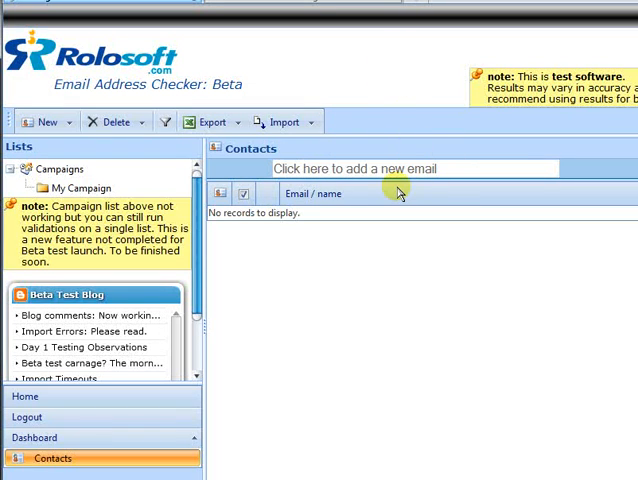
{"action": "mouse_move", "coordinate": [410, 170]}
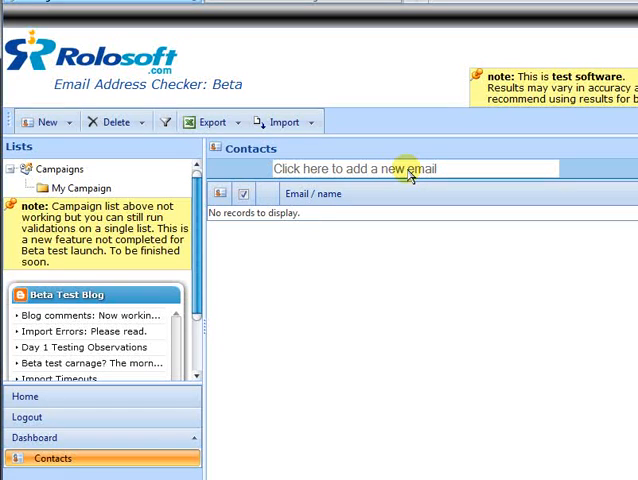
{"action": "mouse_move", "coordinate": [440, 169]}
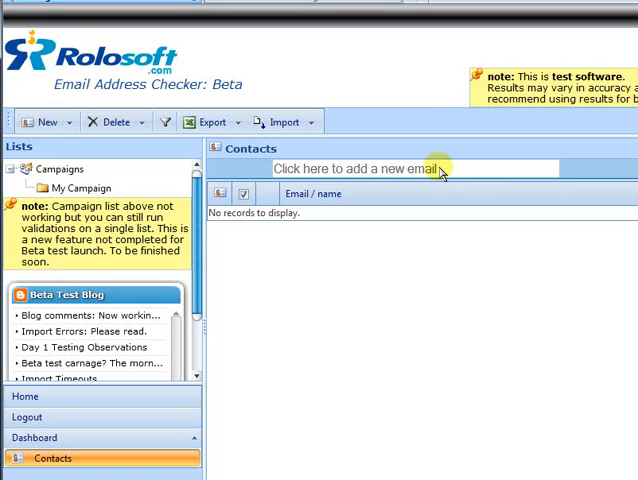
{"action": "mouse_move", "coordinate": [350, 172]}
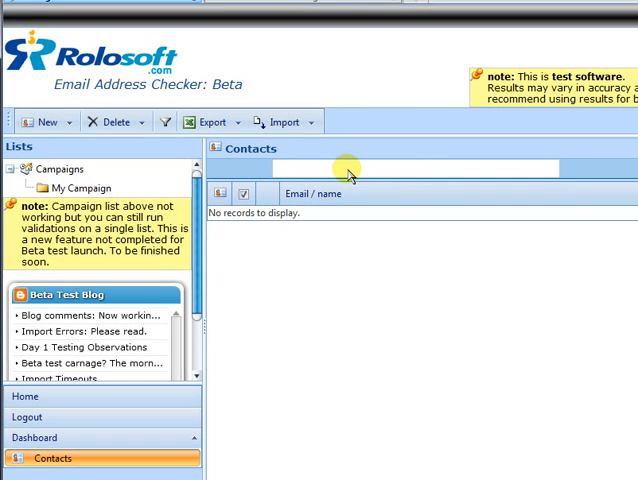
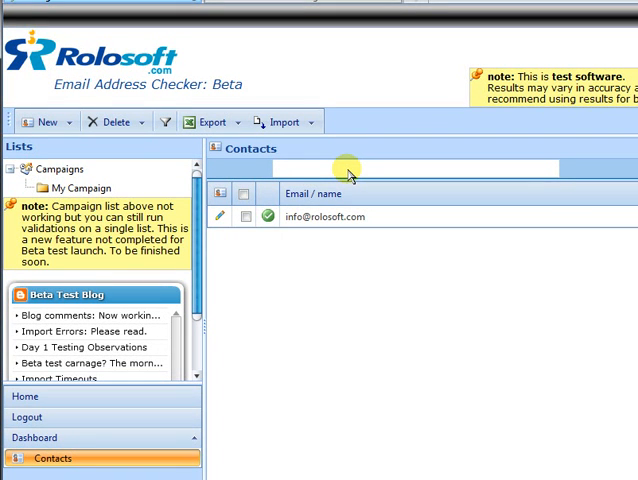
{"action": "mouse_move", "coordinate": [270, 217]}
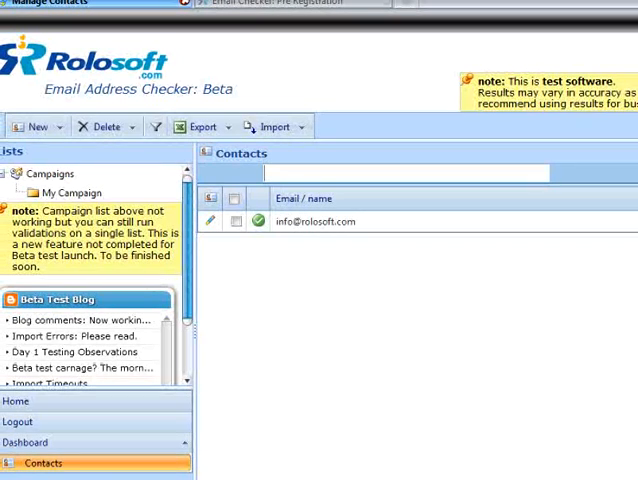
{"action": "mouse_move", "coordinate": [212, 312]}
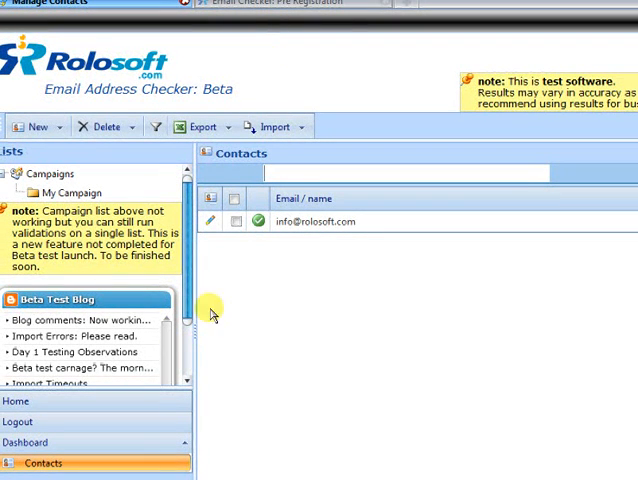
{"action": "left_click", "coordinate": [234, 221]}
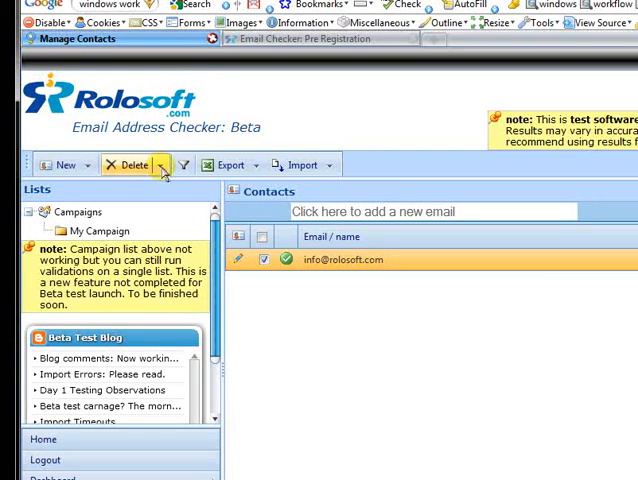
{"action": "left_click", "coordinate": [130, 165]}
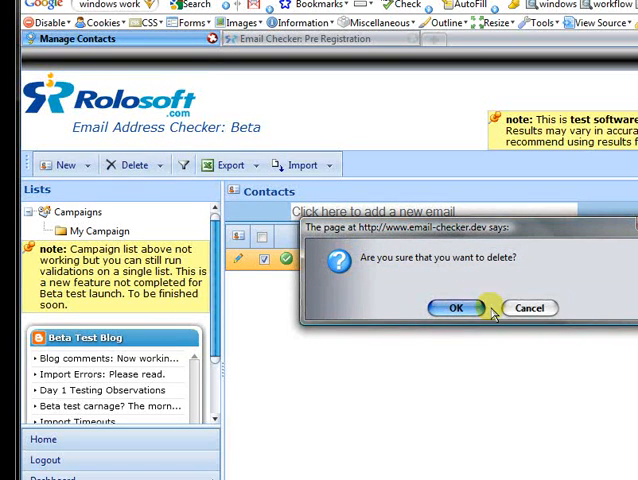
{"action": "left_click", "coordinate": [456, 307]}
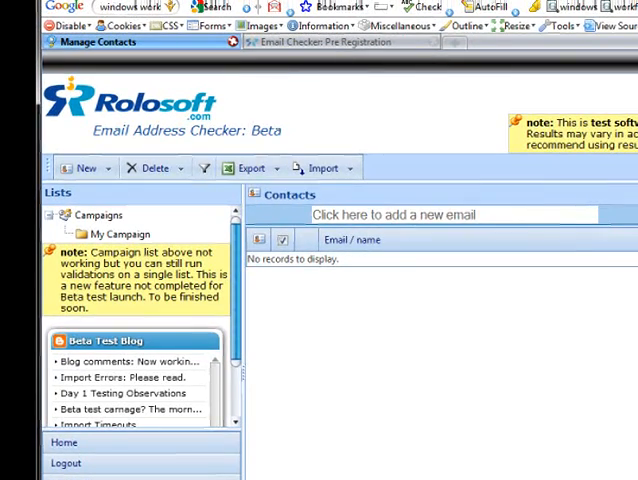
{"action": "mouse_move", "coordinate": [370, 168]}
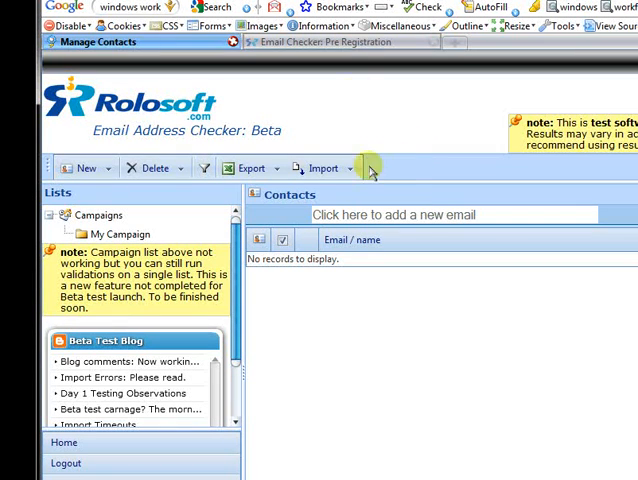
Step: Open Import > Bulk, clear the placeholder, and paste the address list one per line
{"action": "left_click", "coordinate": [351, 168]}
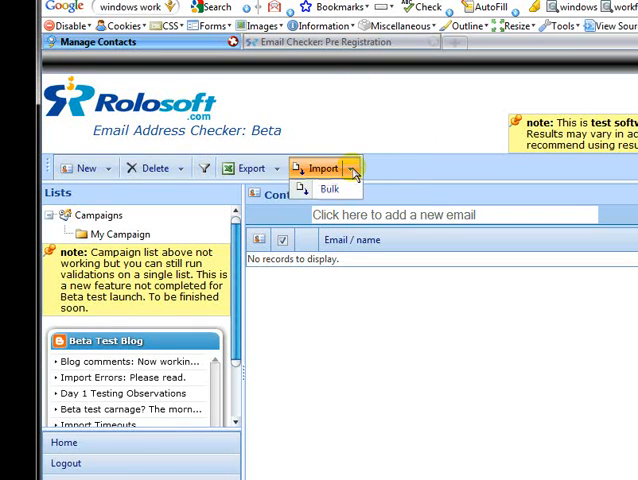
{"action": "left_click", "coordinate": [328, 188]}
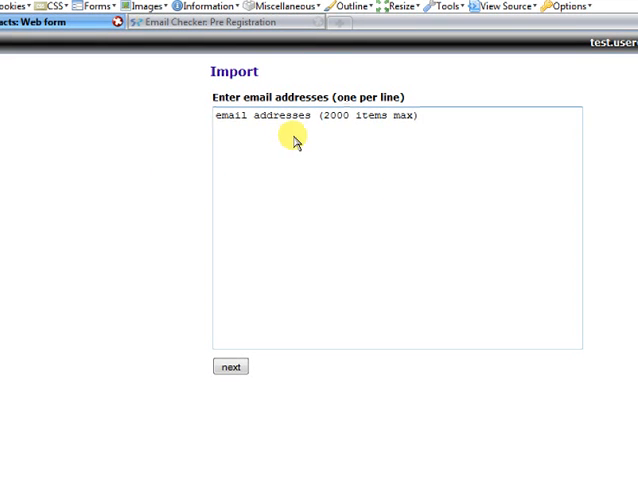
{"action": "left_click", "coordinate": [320, 155]}
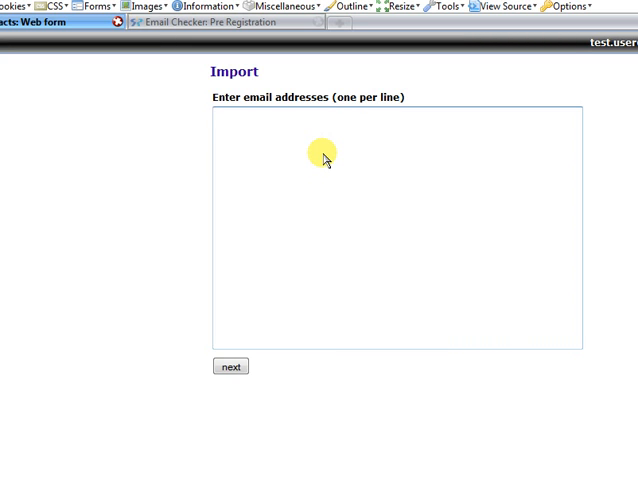
{"action": "left_click", "coordinate": [323, 156]}
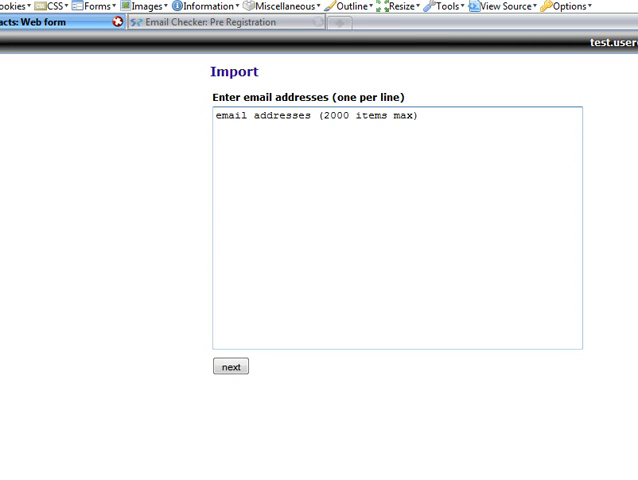
{"action": "left_click", "coordinate": [266, 136]}
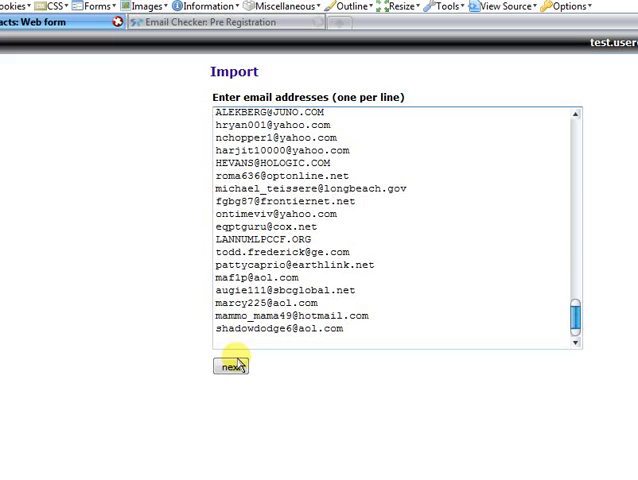
Step: Import the 99 detected addresses and decline rerunning the import wizard
{"action": "left_click", "coordinate": [230, 365]}
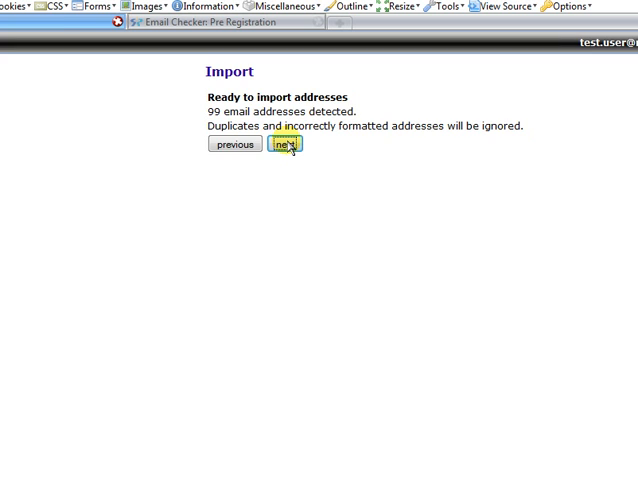
{"action": "left_click", "coordinate": [284, 144]}
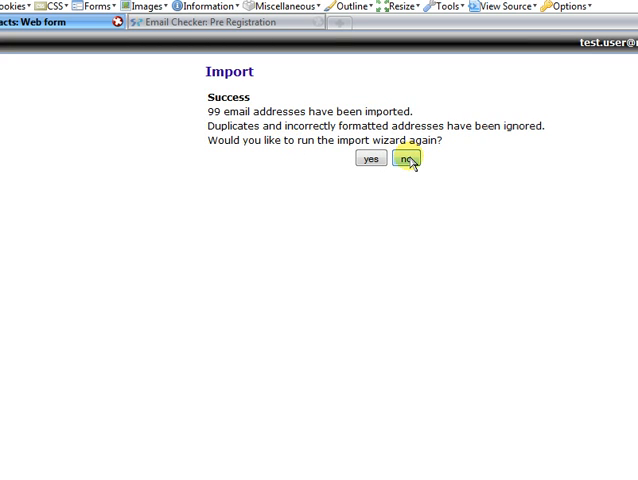
{"action": "left_click", "coordinate": [405, 158]}
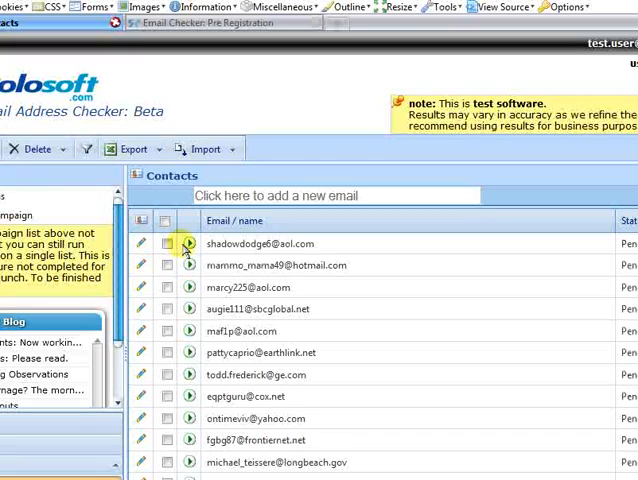
Step: Scroll through the 99 imported contacts while their statuses update
{"action": "scroll", "scroll_direction": "down", "scroll_amount": 3}
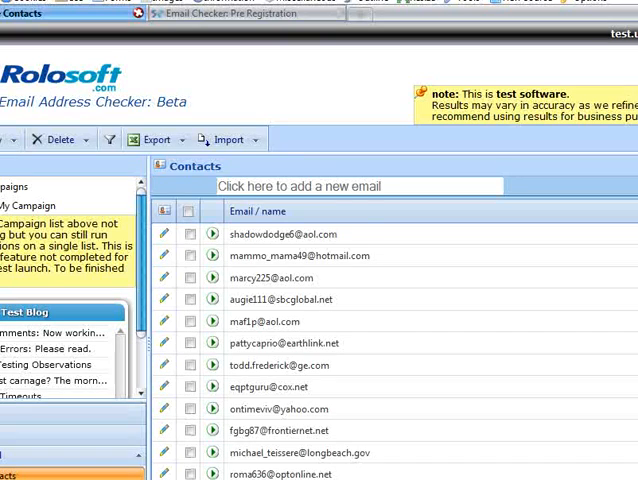
{"action": "mouse_move", "coordinate": [358, 211]}
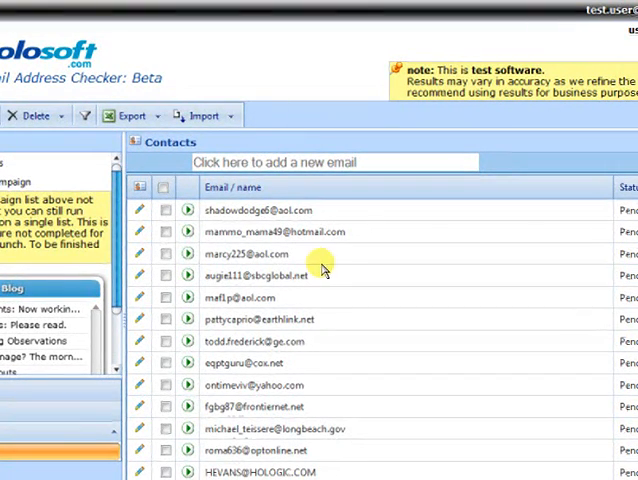
{"action": "mouse_move", "coordinate": [322, 270]}
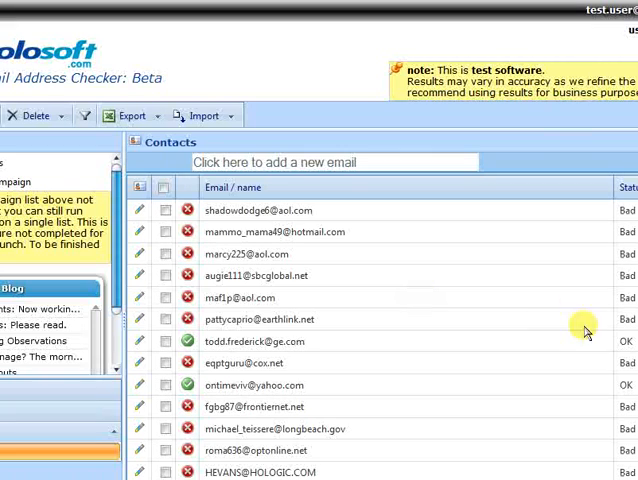
{"action": "mouse_move", "coordinate": [607, 342]}
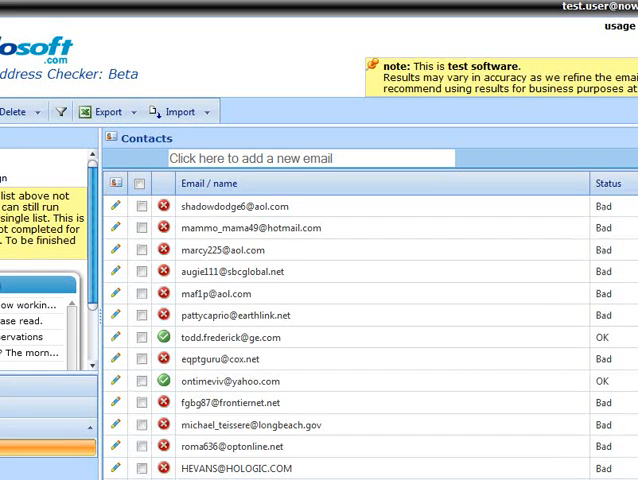
{"action": "mouse_move", "coordinate": [342, 366]}
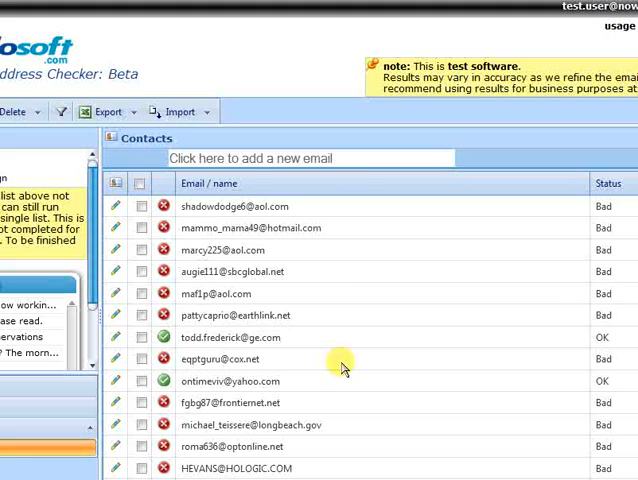
{"action": "mouse_move", "coordinate": [168, 318]}
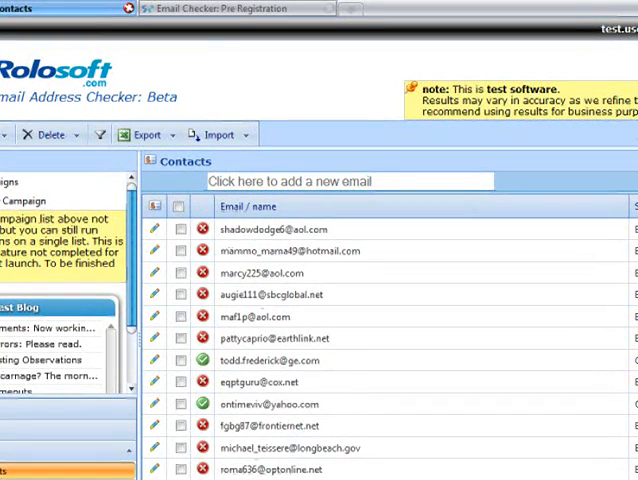
{"action": "scroll", "scroll_direction": "right", "scroll_amount": 3}
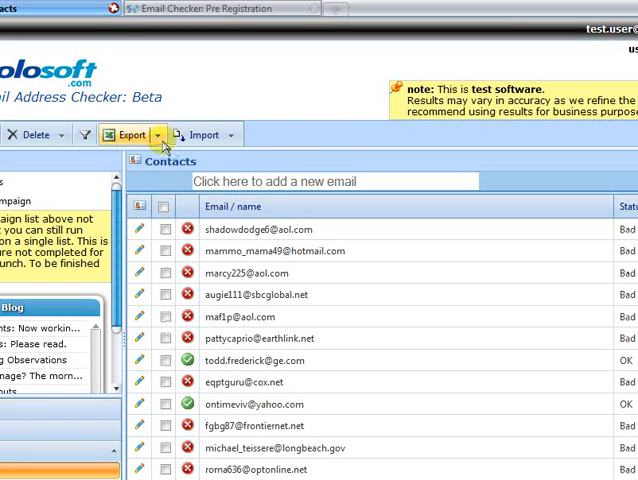
{"action": "left_click", "coordinate": [157, 135]}
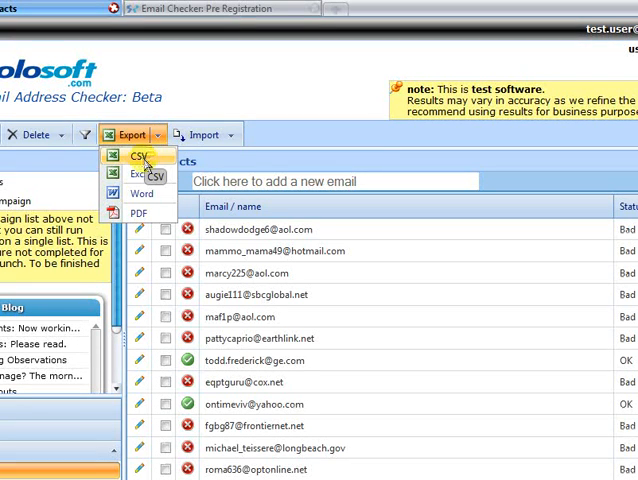
{"action": "mouse_move", "coordinate": [143, 213]}
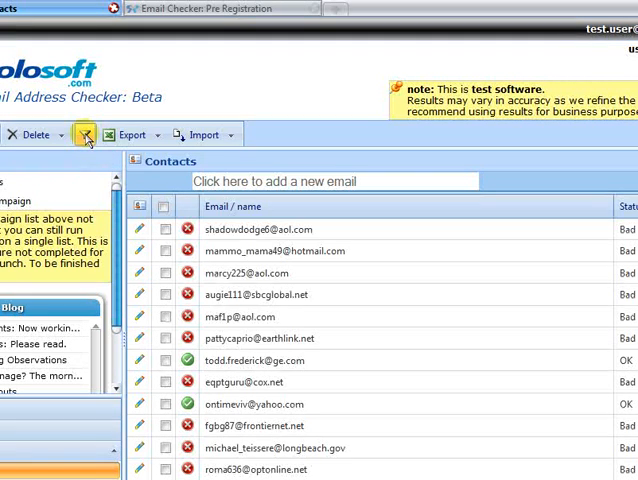
Step: Enable column filters and set the Status filter to Bad
{"action": "left_click", "coordinate": [87, 134]}
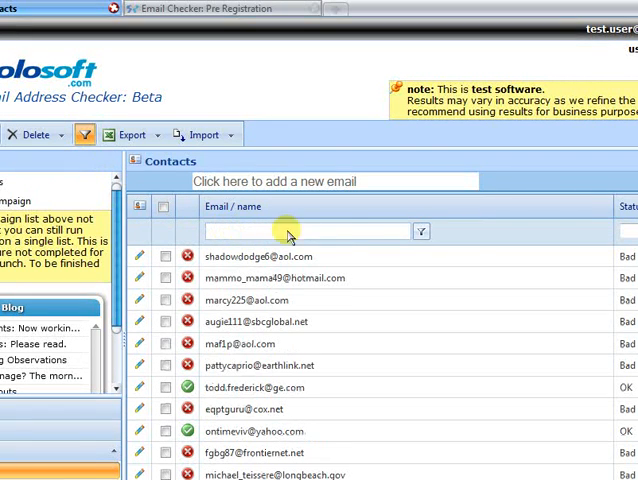
{"action": "mouse_move", "coordinate": [462, 240]}
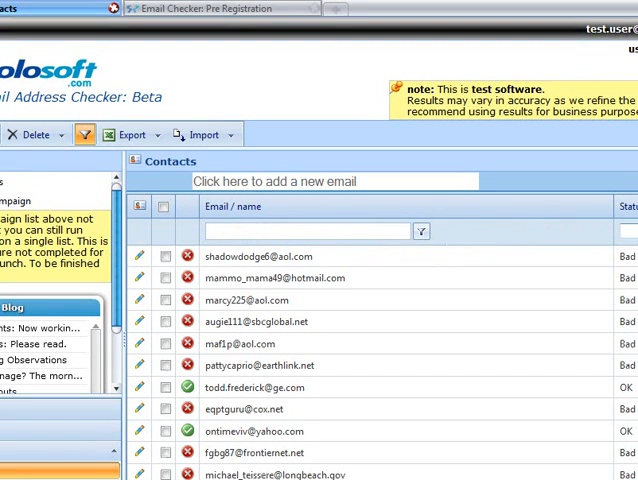
{"action": "left_click", "coordinate": [300, 231]}
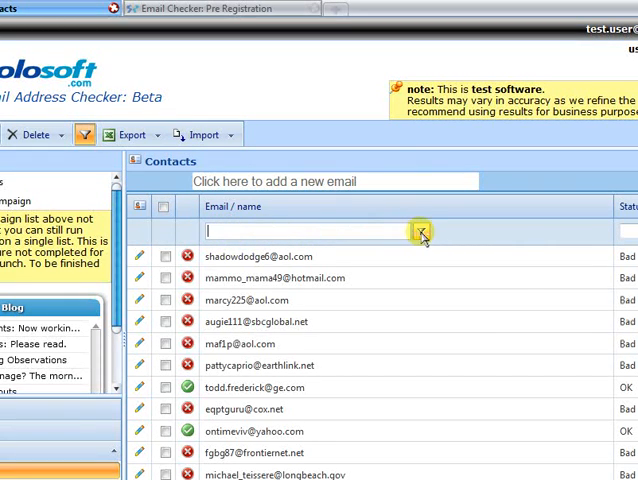
{"action": "left_click", "coordinate": [420, 233]}
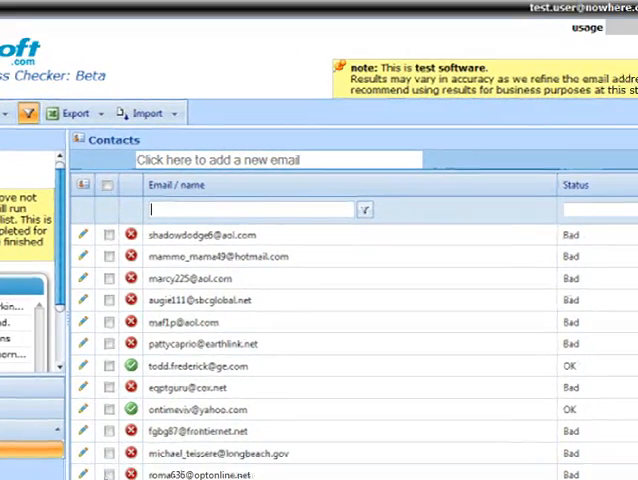
{"action": "left_click", "coordinate": [596, 208]}
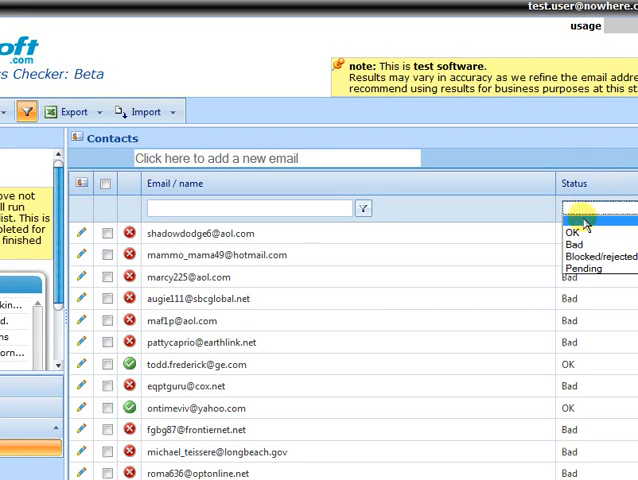
{"action": "mouse_move", "coordinate": [583, 269]}
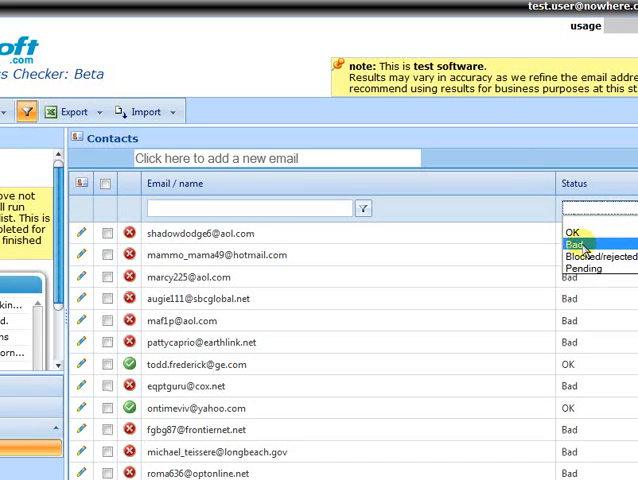
{"action": "left_click", "coordinate": [572, 245]}
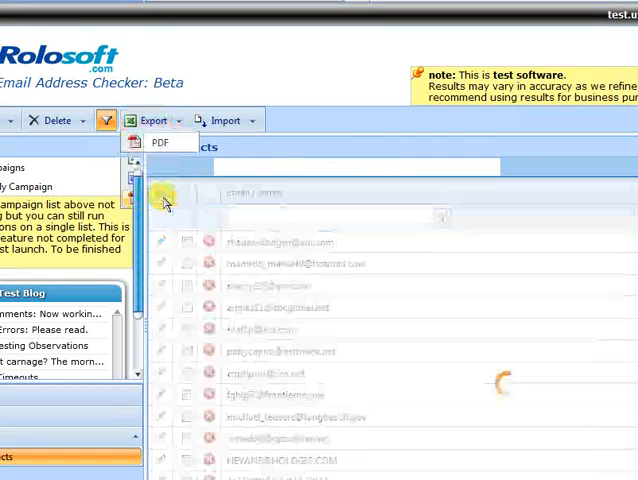
Step: Export the Bad contacts to EmailCheckerExport.pdf and open it in Acrobat
{"action": "left_click", "coordinate": [159, 142]}
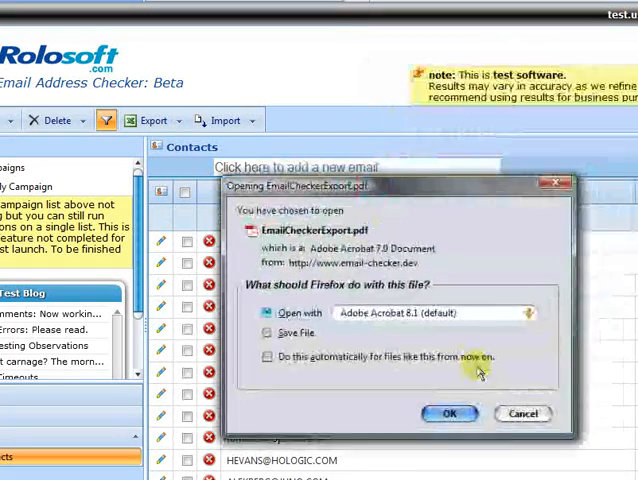
{"action": "left_click", "coordinate": [449, 413]}
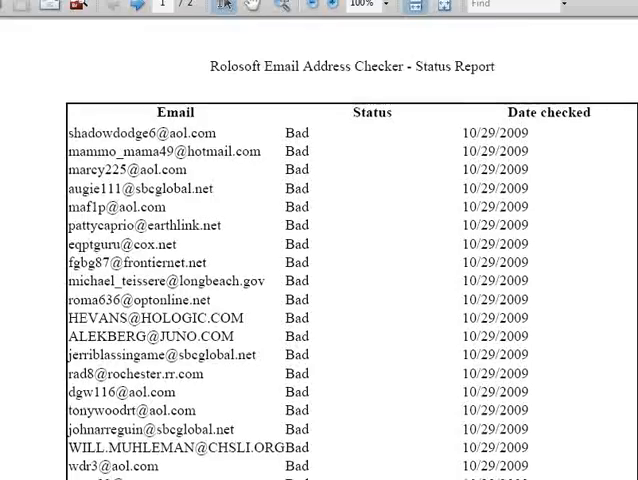
Step: Scroll through the PDF status report of Bad addresses
{"action": "scroll", "scroll_direction": "down", "scroll_amount": 3}
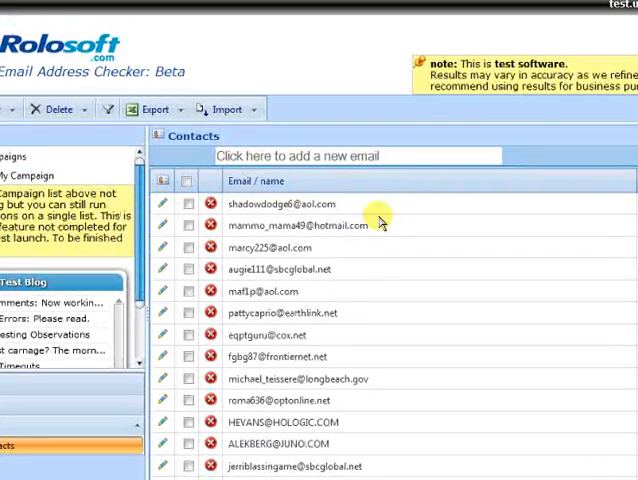
{"action": "left_click", "coordinate": [189, 204]}
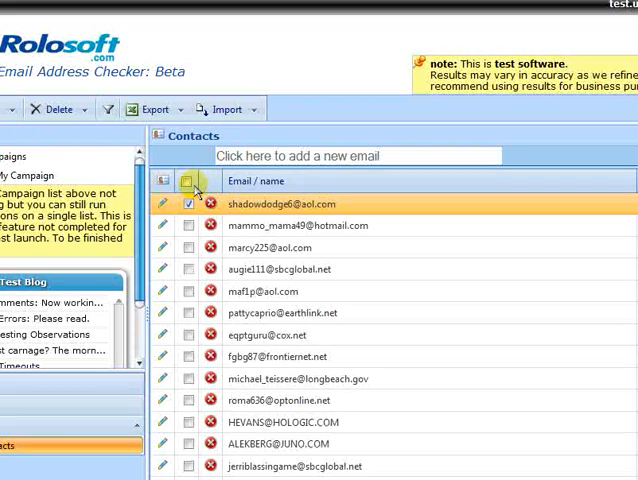
{"action": "left_click", "coordinate": [186, 181]}
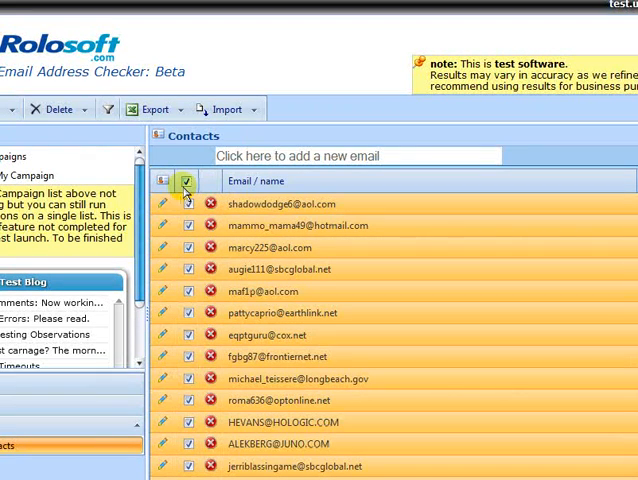
{"action": "left_click", "coordinate": [186, 181]}
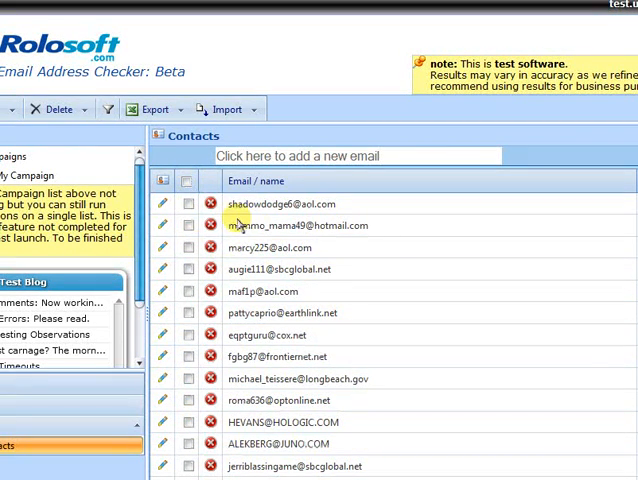
{"action": "mouse_move", "coordinate": [338, 390]}
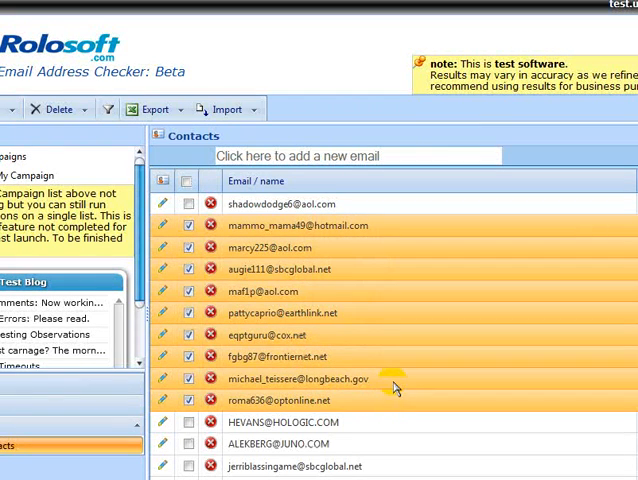
{"action": "mouse_move", "coordinate": [270, 225]}
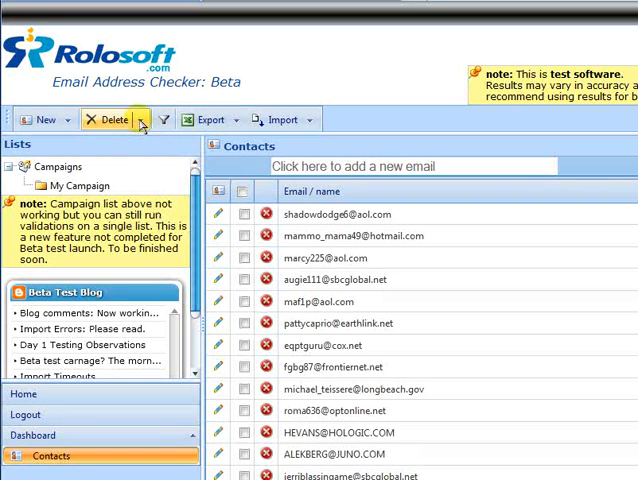
Step: Choose Delete all from the Delete dropdown and confirm with OK
{"action": "left_click", "coordinate": [139, 119]}
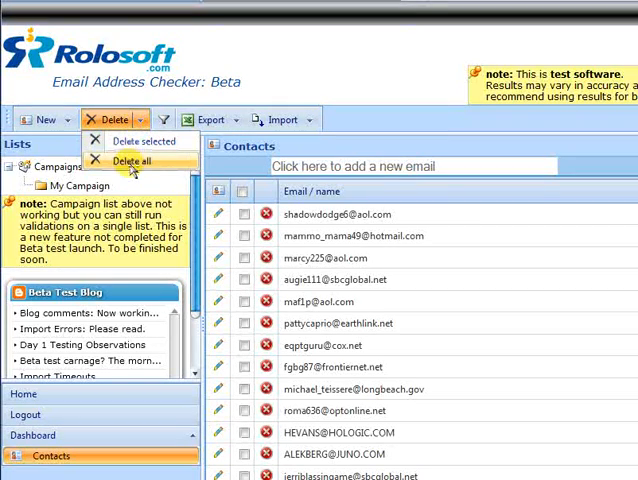
{"action": "left_click", "coordinate": [132, 161]}
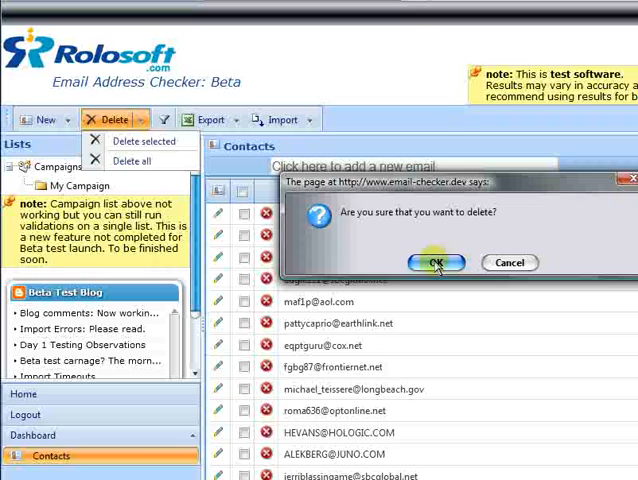
{"action": "left_click", "coordinate": [434, 263]}
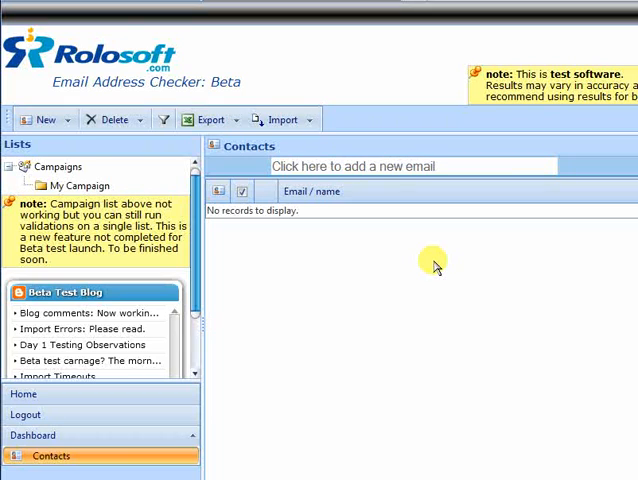
{"action": "mouse_move", "coordinate": [410, 217]}
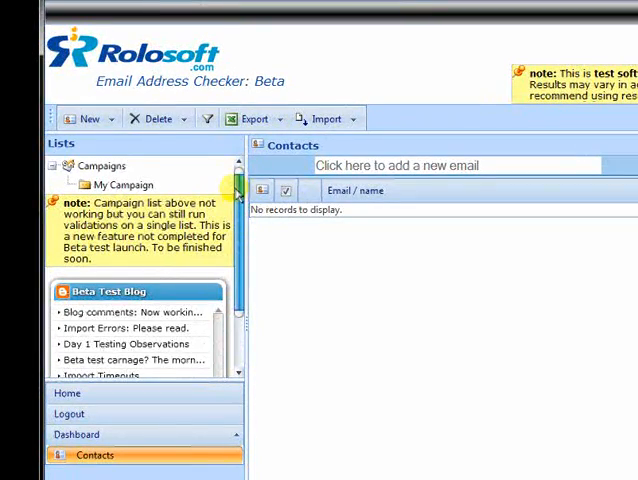
{"action": "scroll", "scroll_direction": "down", "scroll_amount": 3}
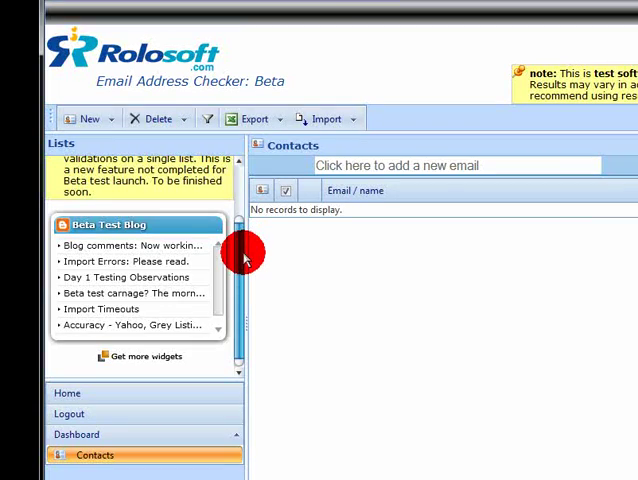
{"action": "scroll", "scroll_direction": "up", "scroll_amount": 3}
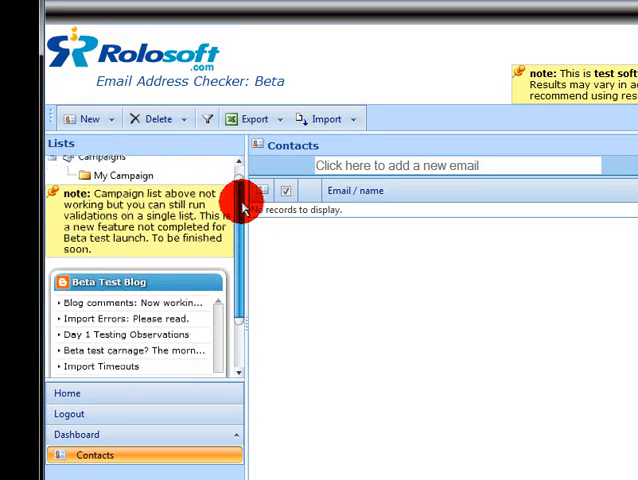
{"action": "scroll", "scroll_direction": "down", "scroll_amount": 3}
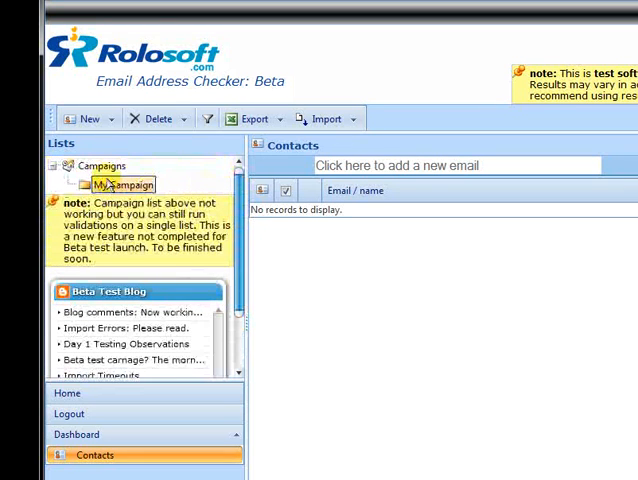
{"action": "left_click", "coordinate": [101, 166]}
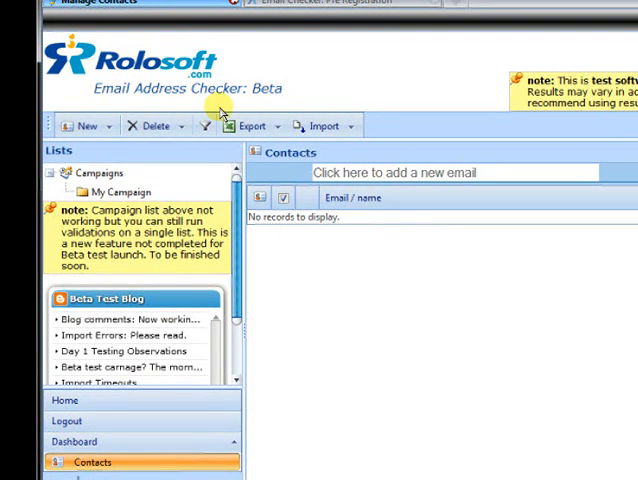
{"action": "double_click", "coordinate": [121, 191]}
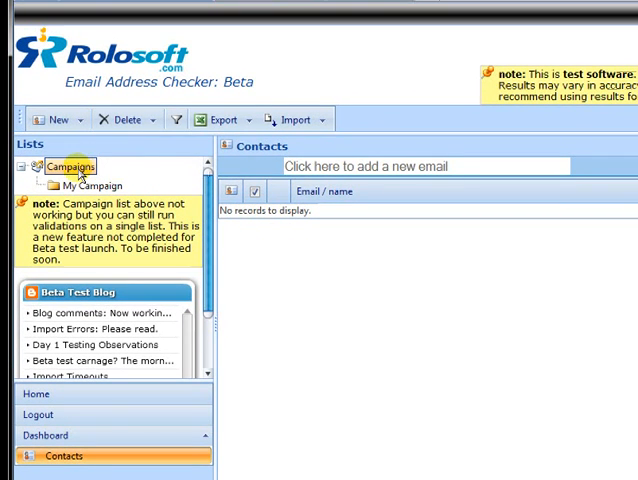
{"action": "right_click", "coordinate": [90, 185]}
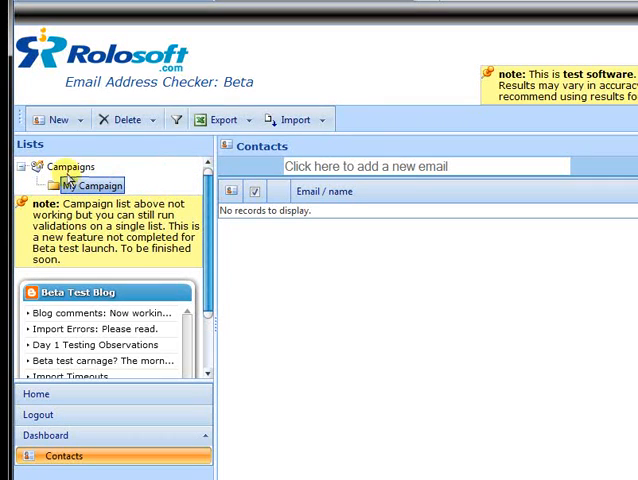
{"action": "left_click", "coordinate": [71, 167]}
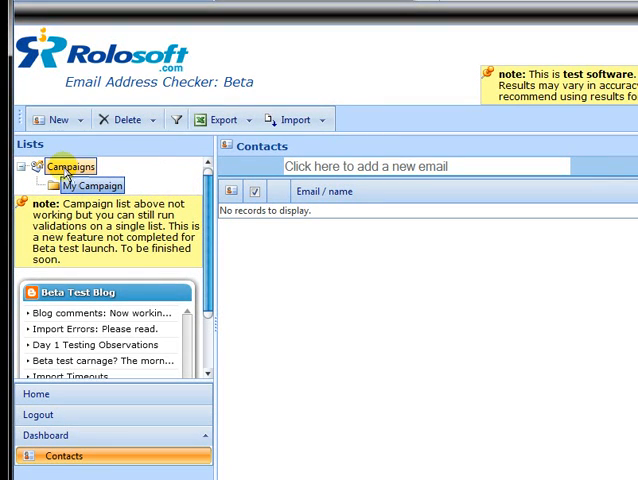
{"action": "left_click", "coordinate": [90, 186]}
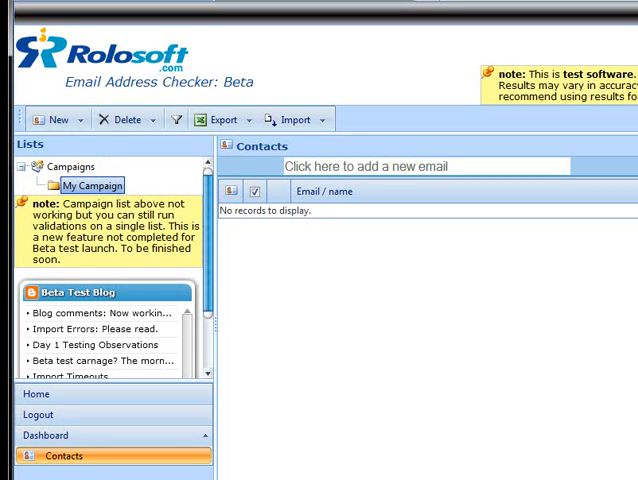